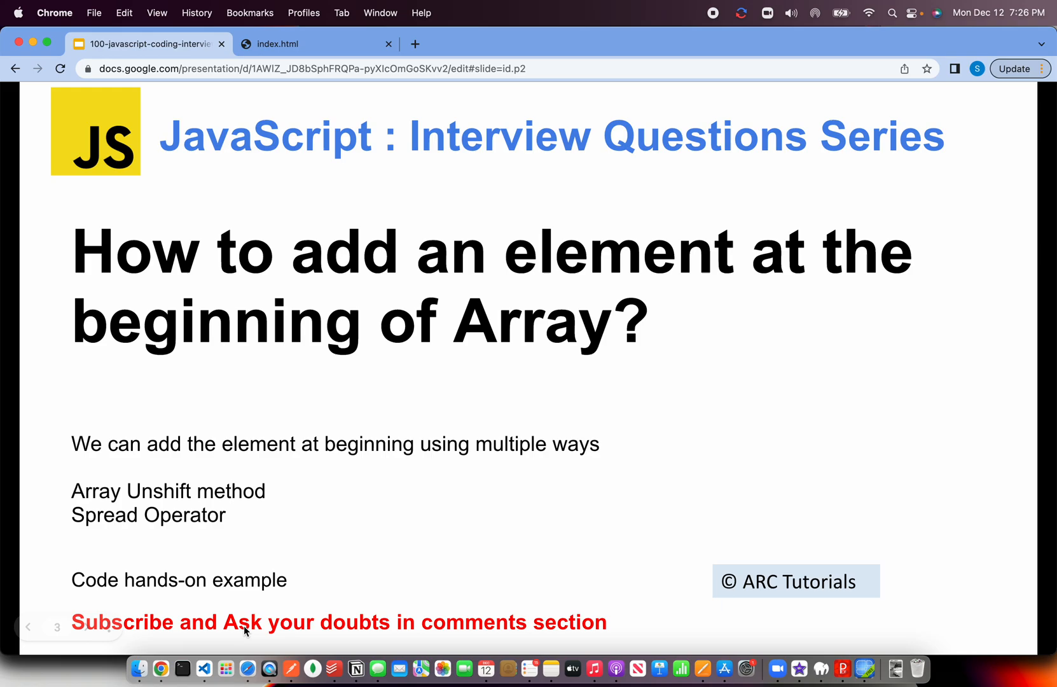
Write const employees = [5,4,34,45,34,45]; inside the script tag
click(205, 668)
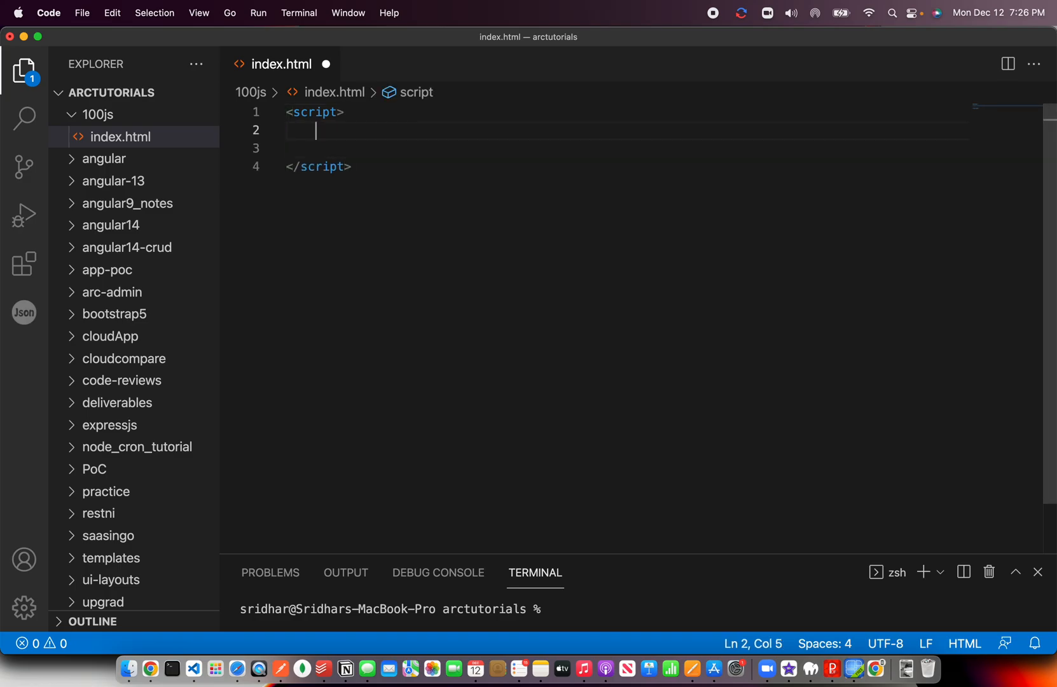
text(const)
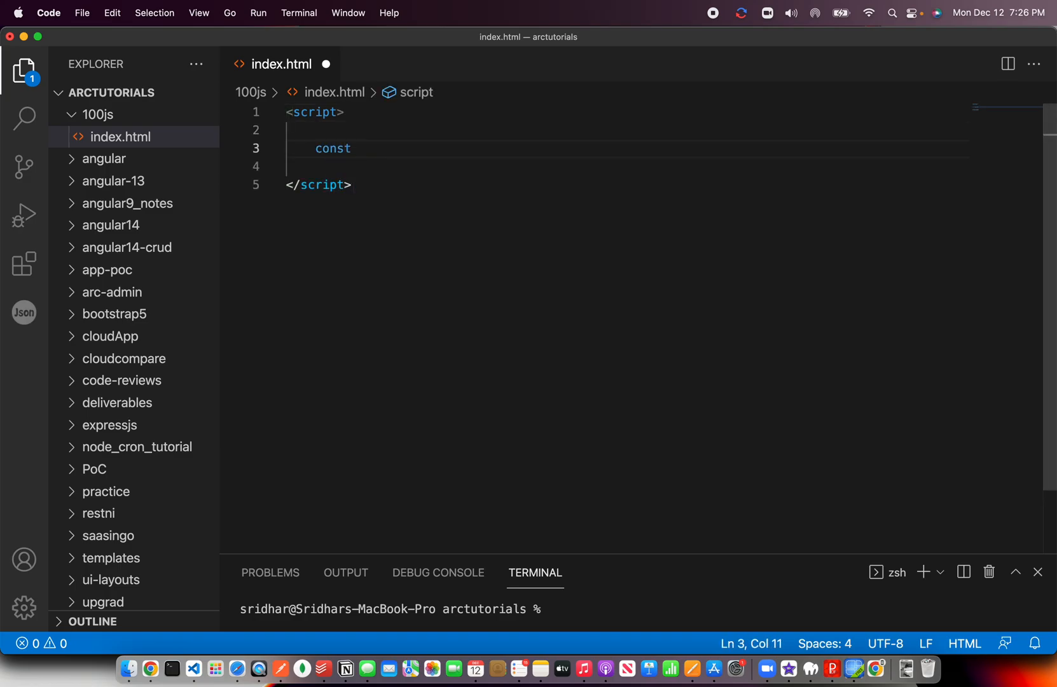
double_click(332, 149)
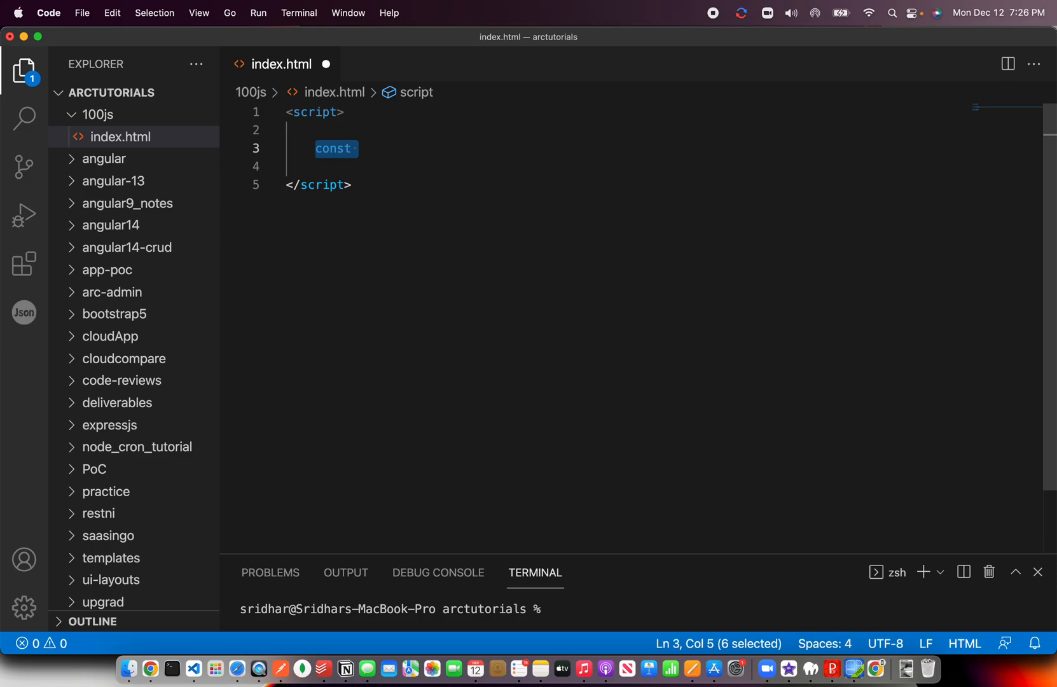
text(emploo)
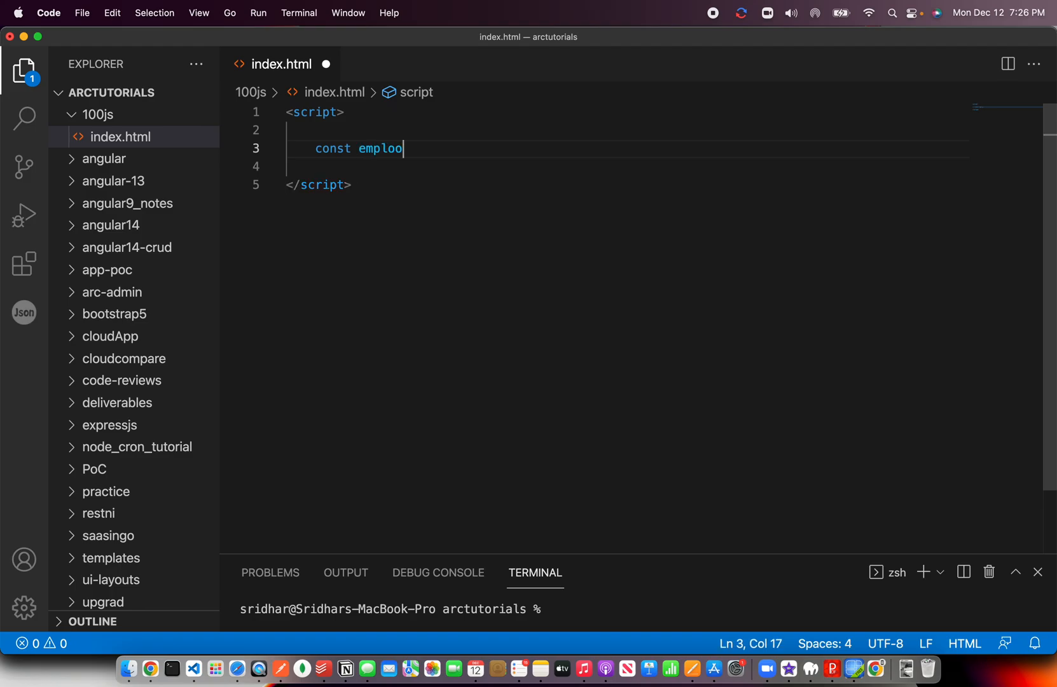
text(yees =)
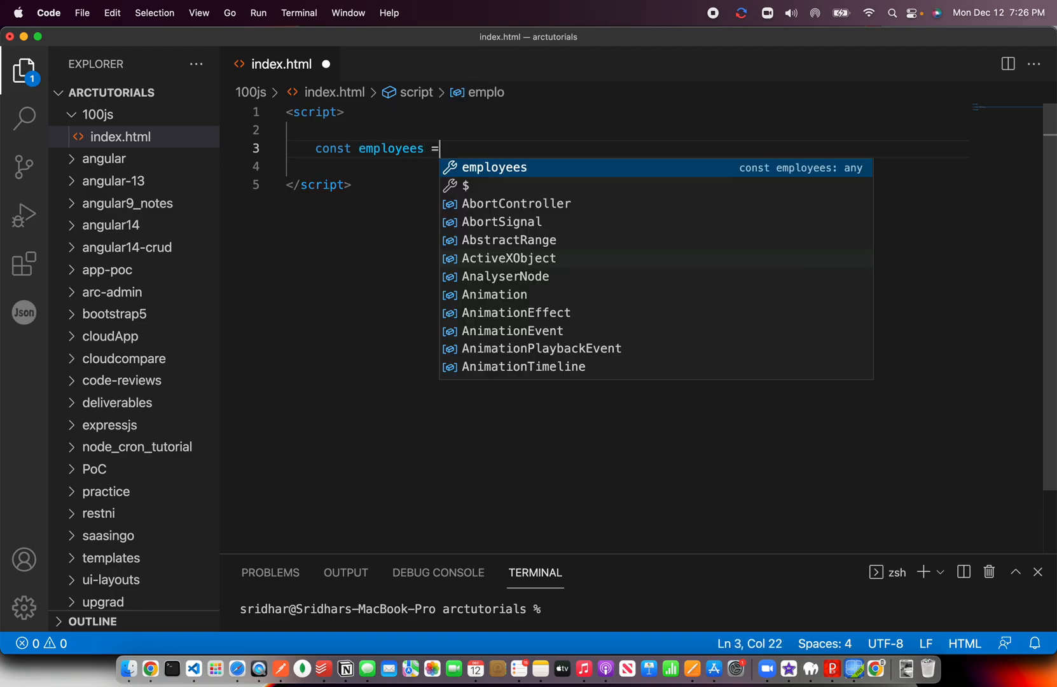
text([5,4 ])
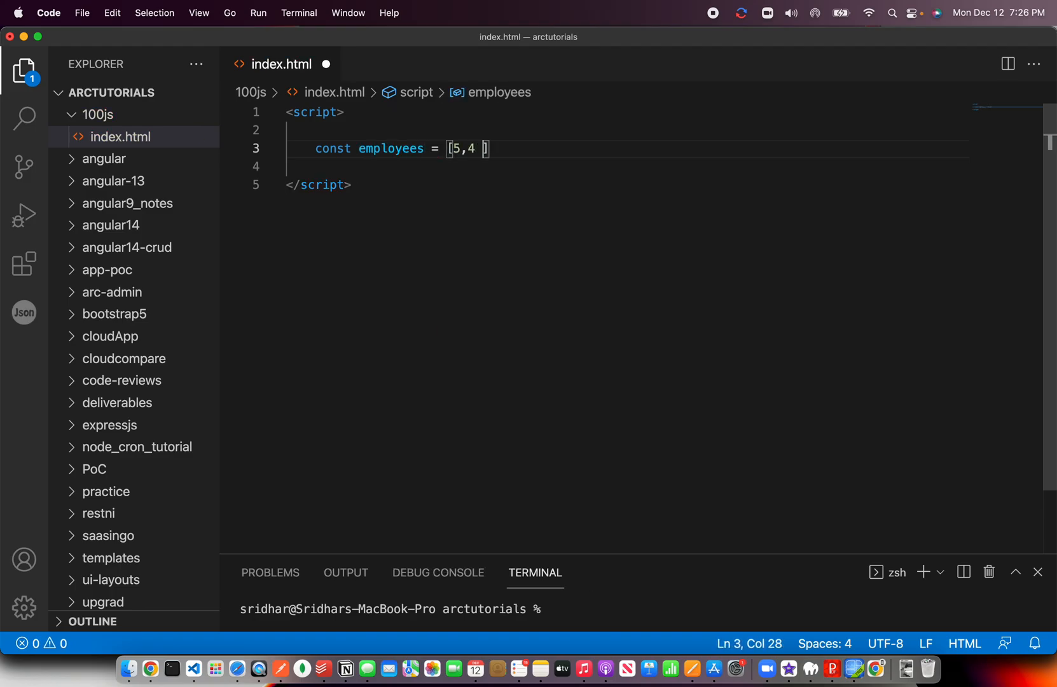
text(34,45 34,4)
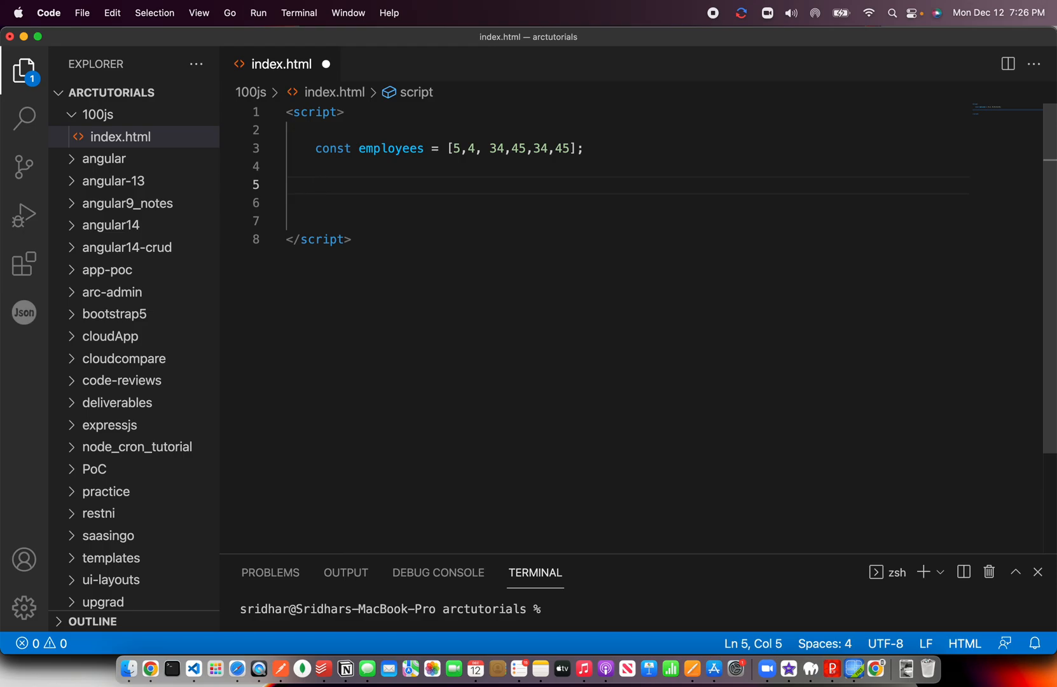
Set ele = 2 and build newEmployees = [ele, ...employees]
text(const newEmployees =)
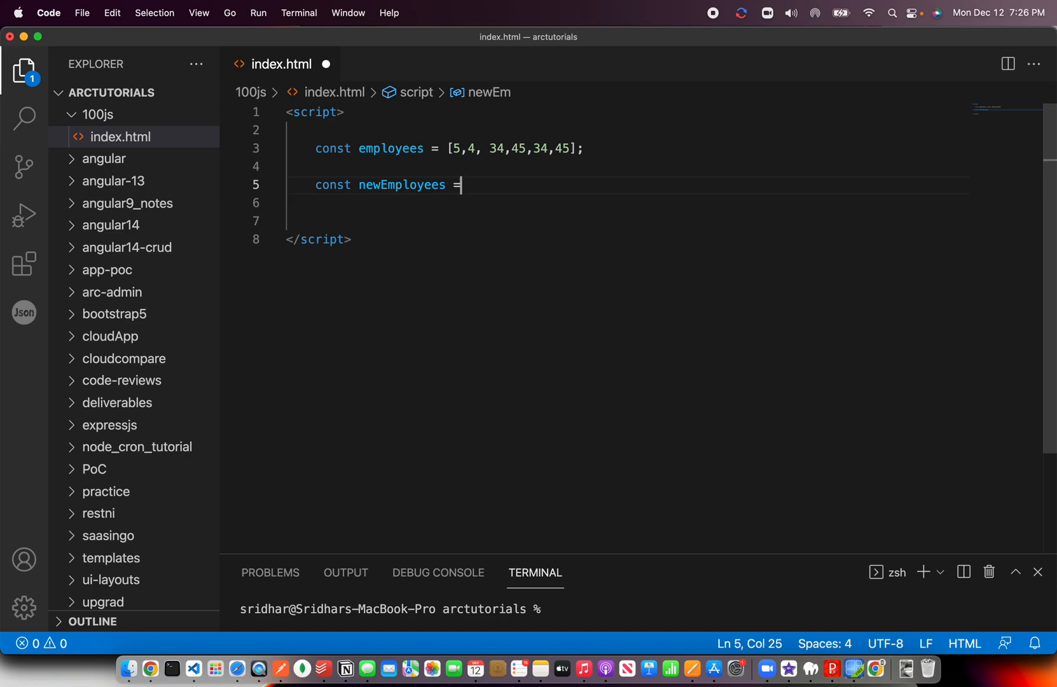
text([)
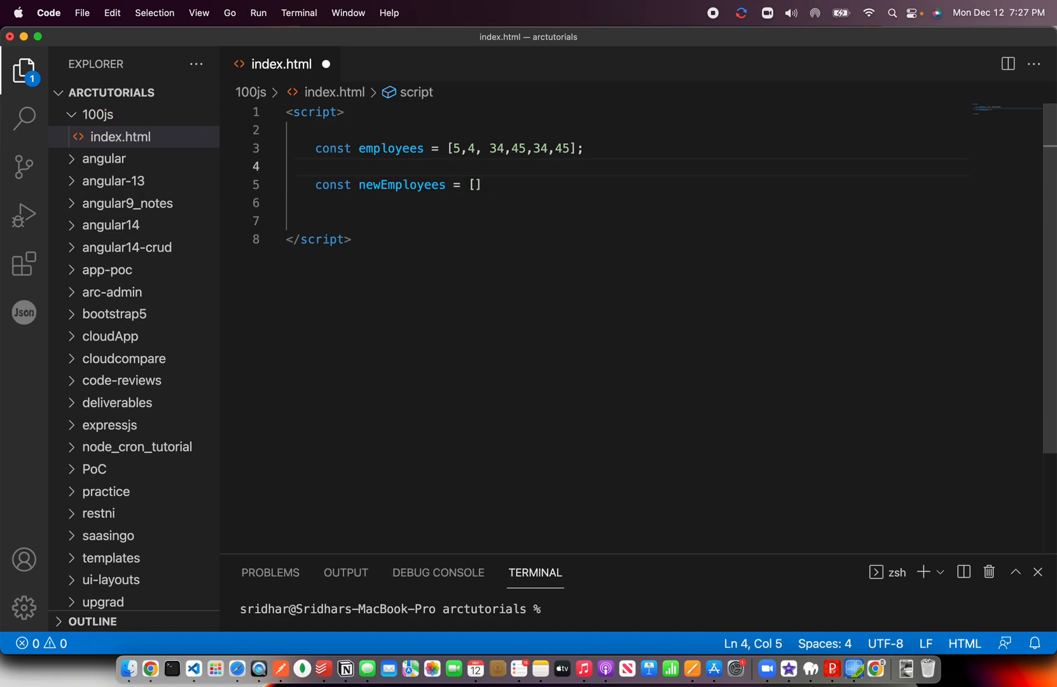
text(const ele)
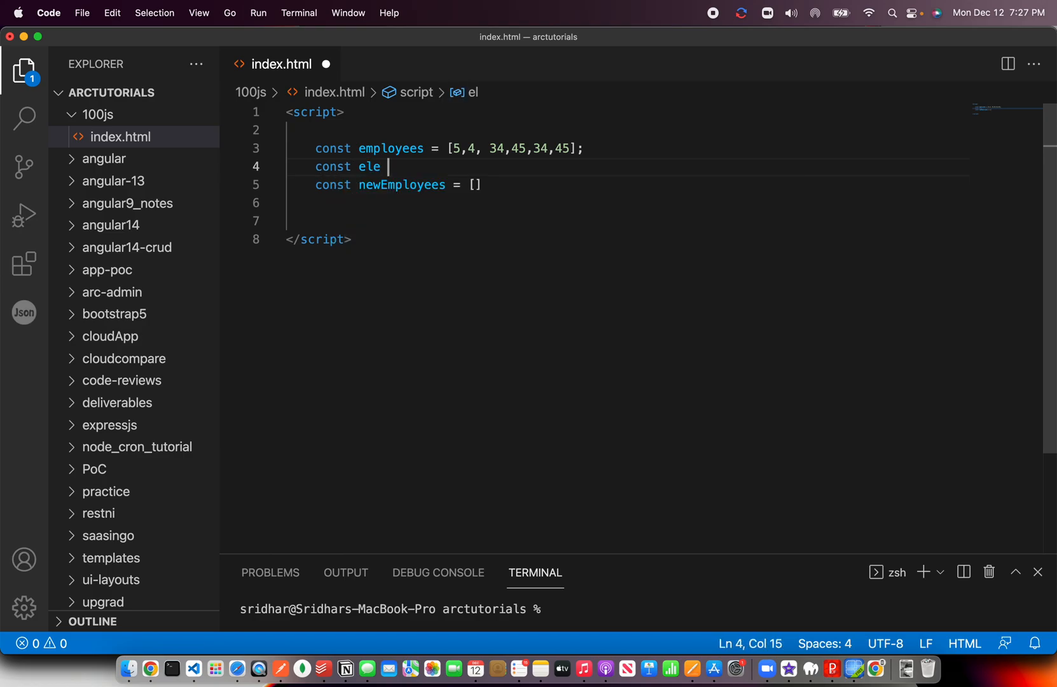
text(= 2;)
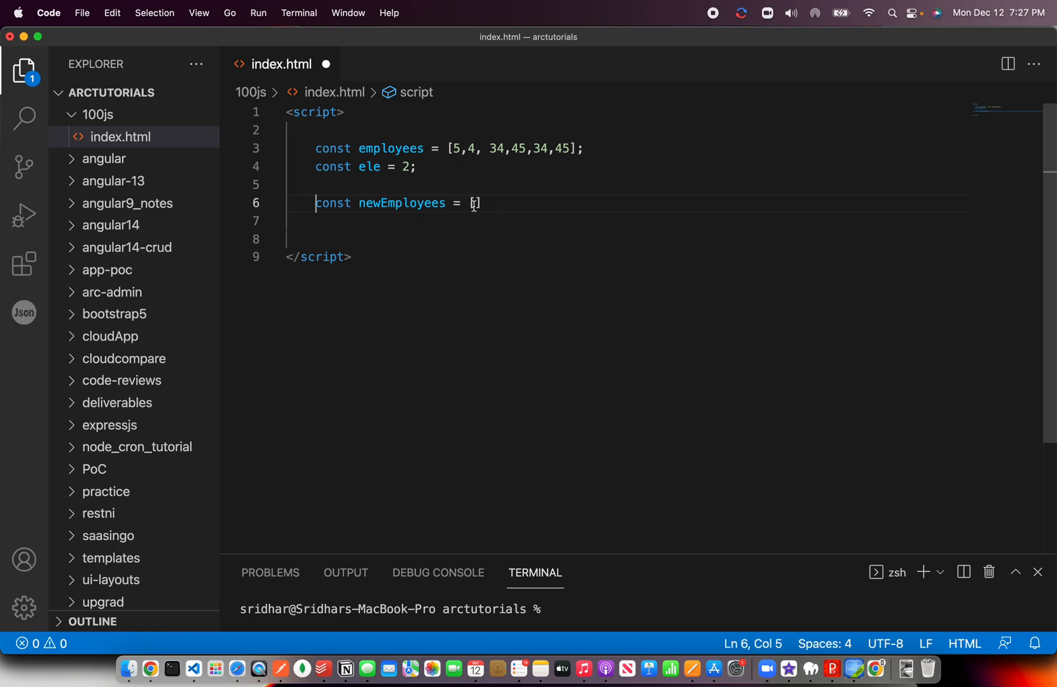
text(ele,)
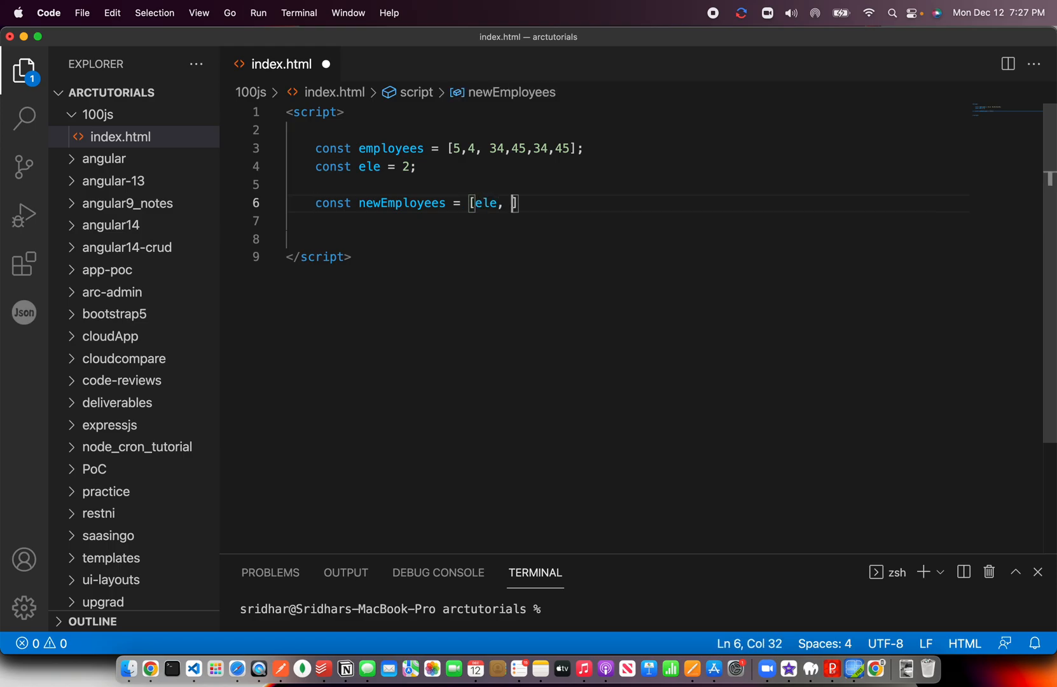
text(...employees)
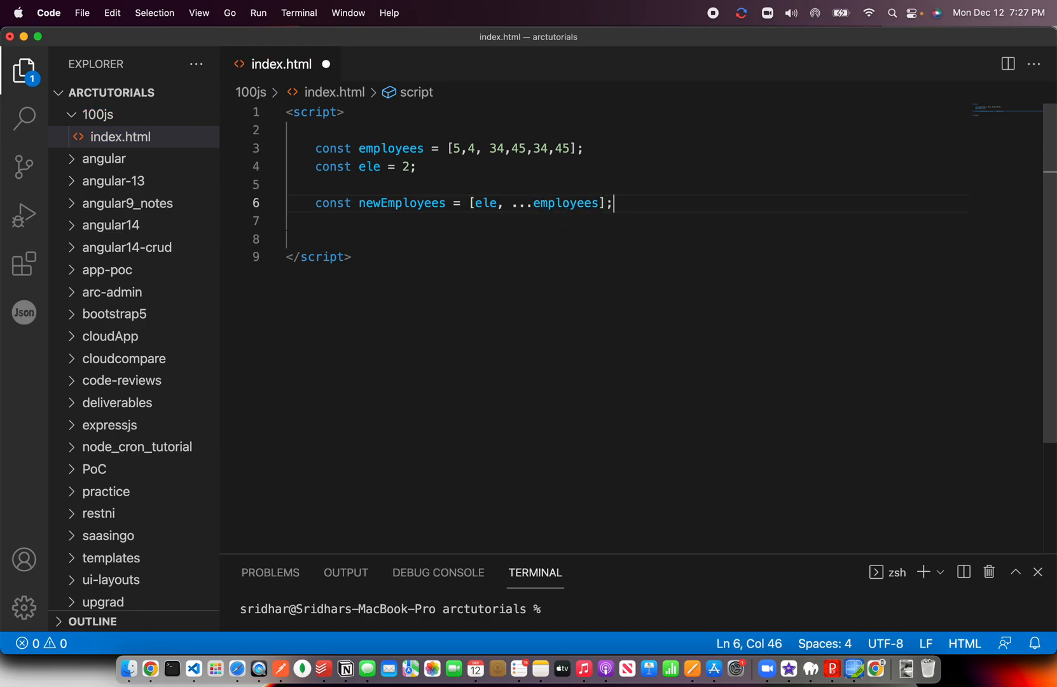
Log newEmployees with console.log and save the script
text(conso)
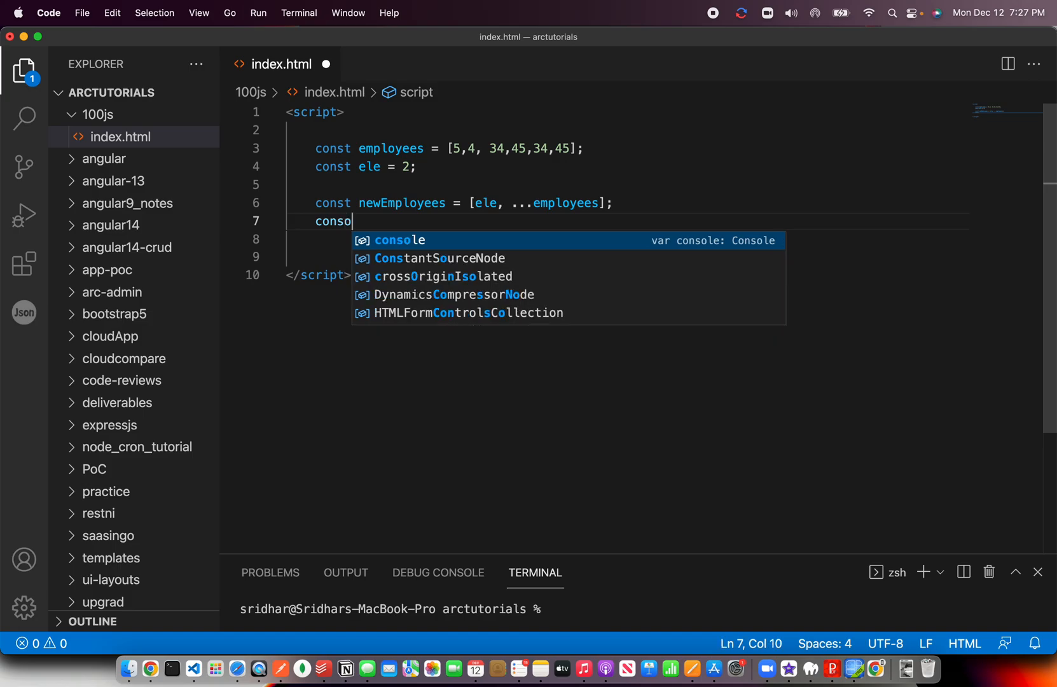
text(.lg)
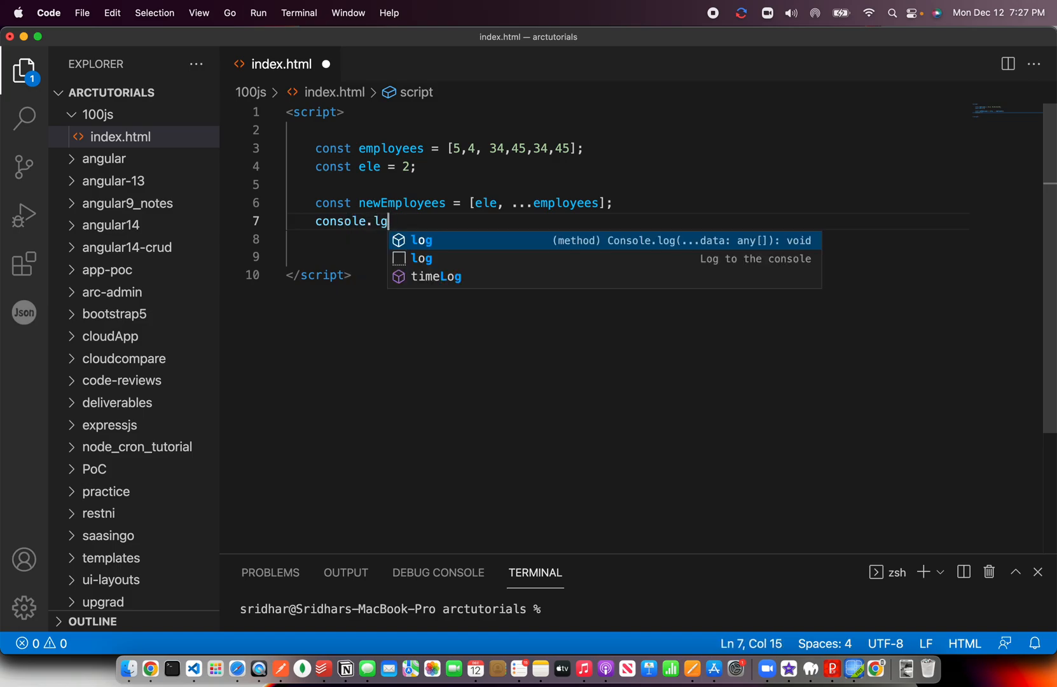
text(og(newEmployees);)
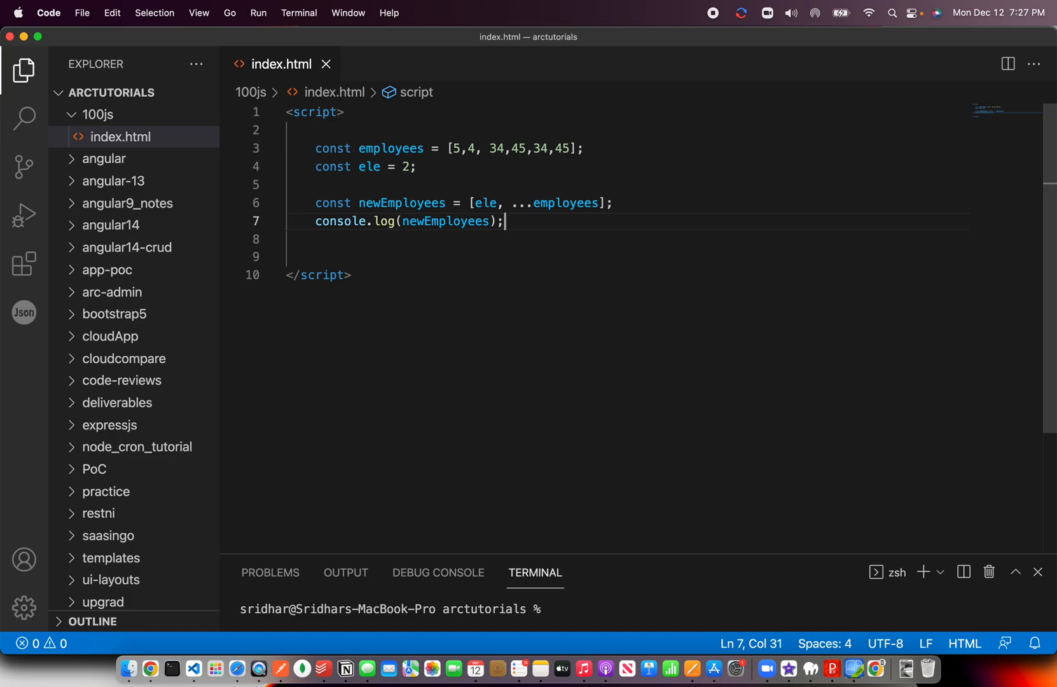
key(Backspace)
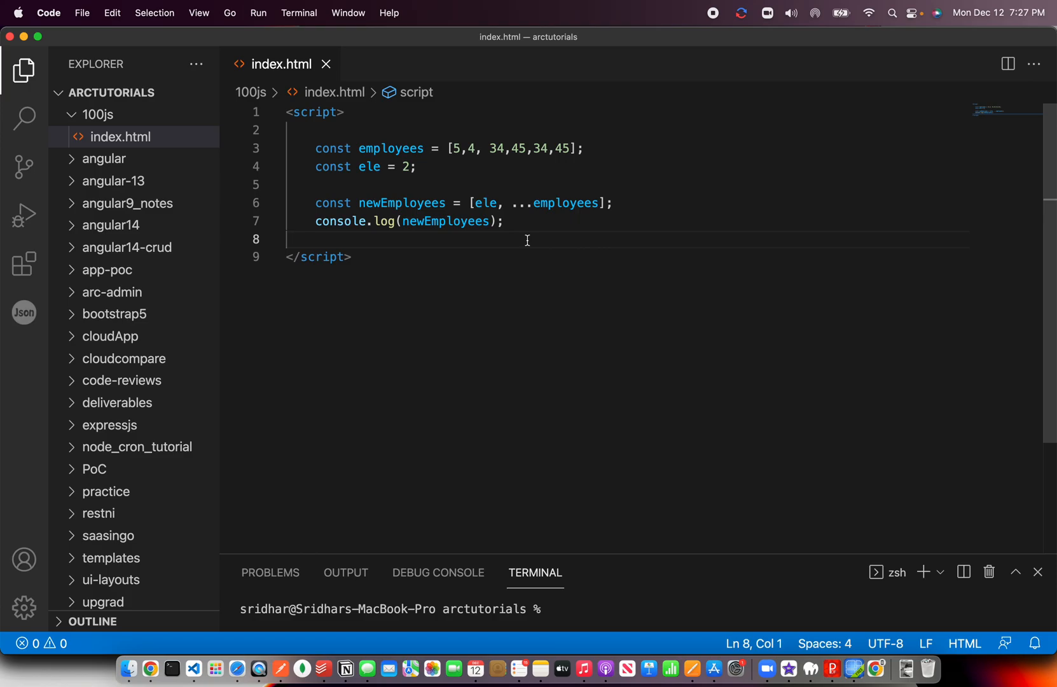
mouse_move(472, 257)
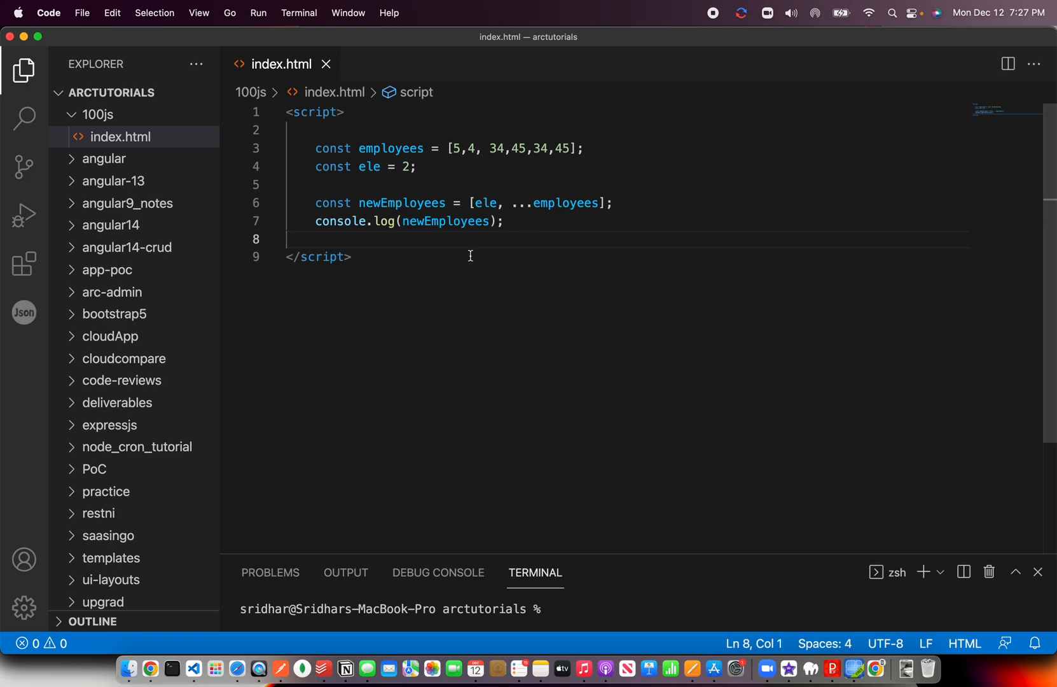
Return to the newEmployees line, then switch to the page running the script
click(614, 204)
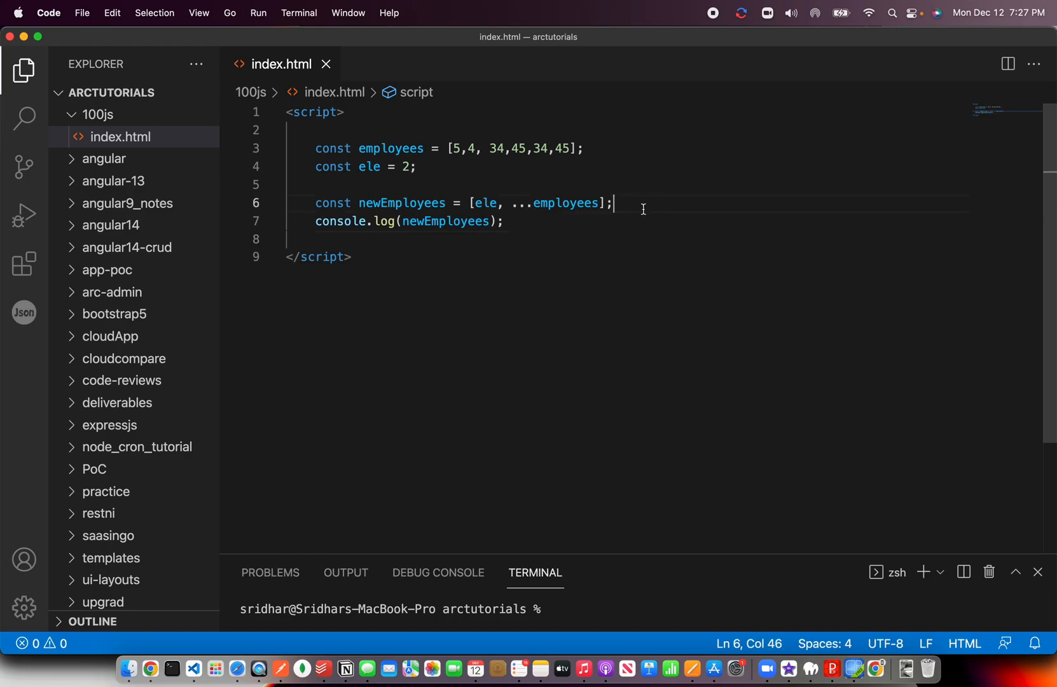
mouse_move(417, 316)
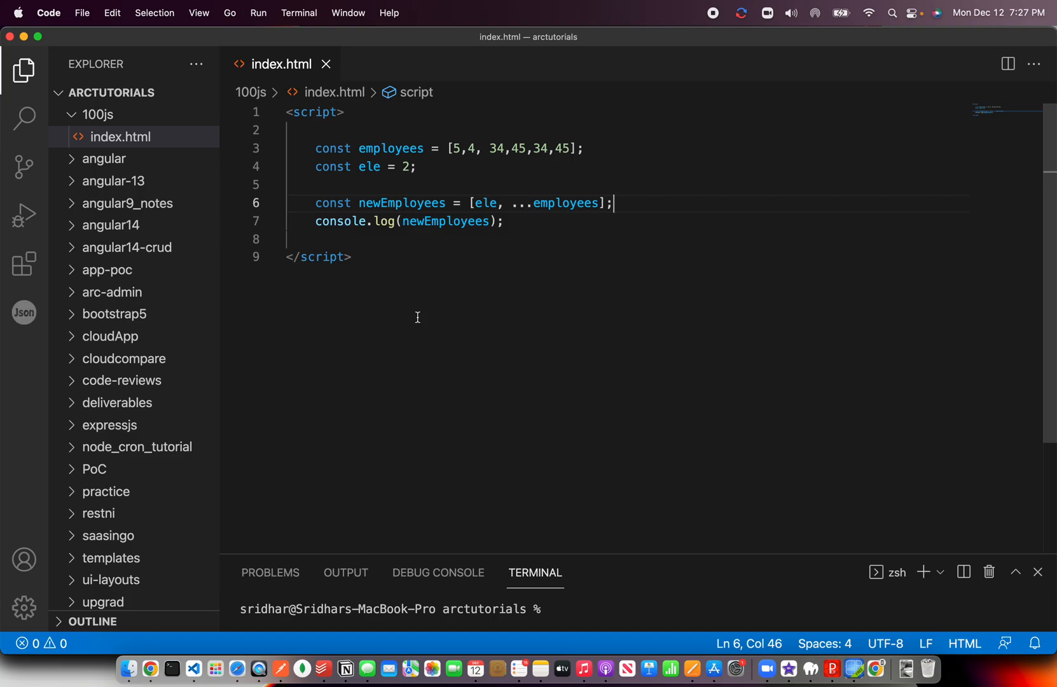
mouse_move(486, 273)
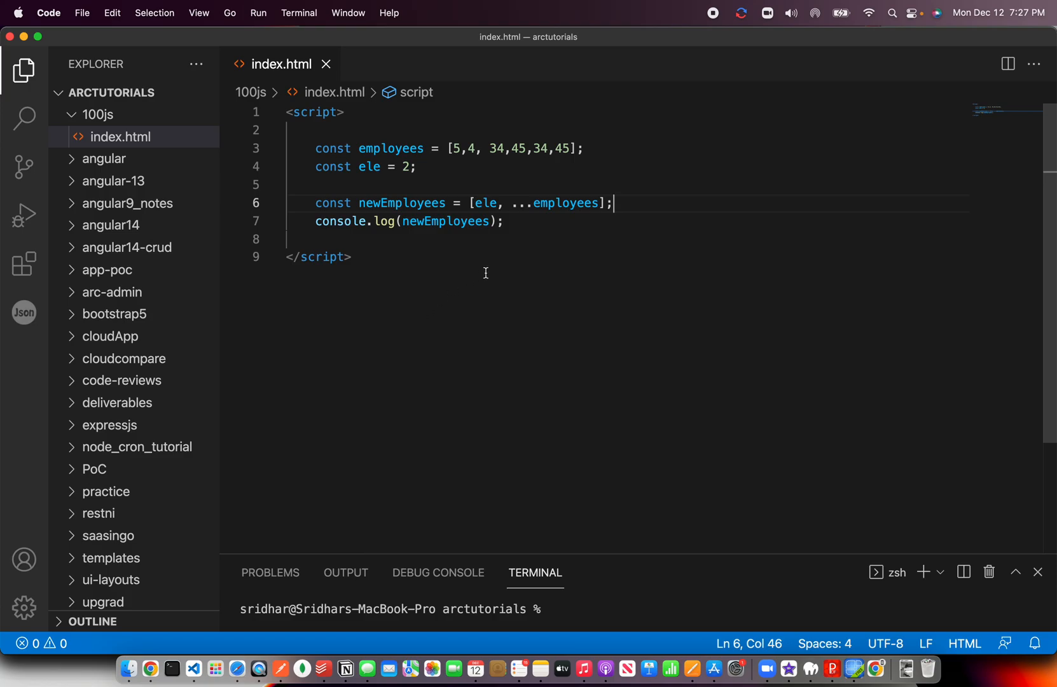
mouse_move(546, 247)
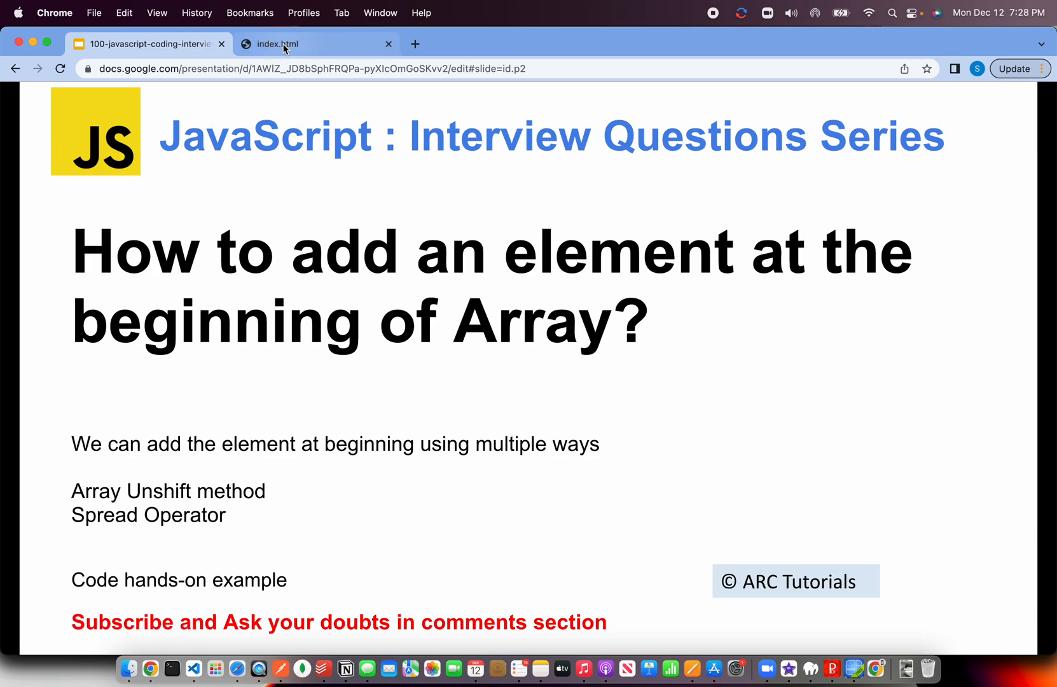
click(276, 43)
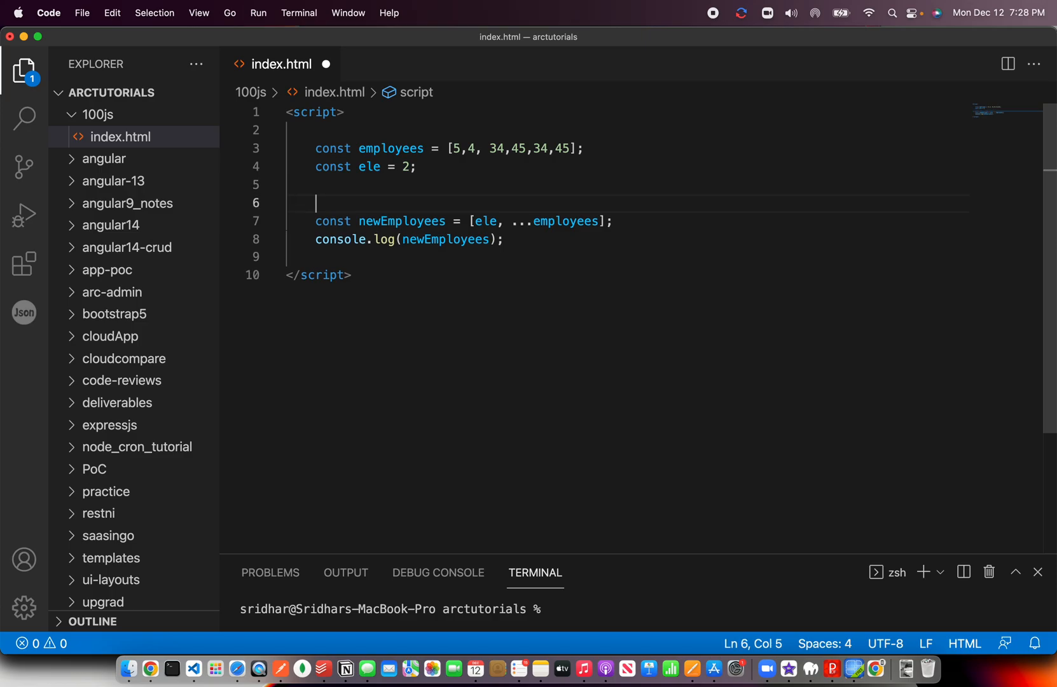
Add the comments '// Using Spread Opeator' and '// Using Array unshift method'
text(// Using Spread Opeator)
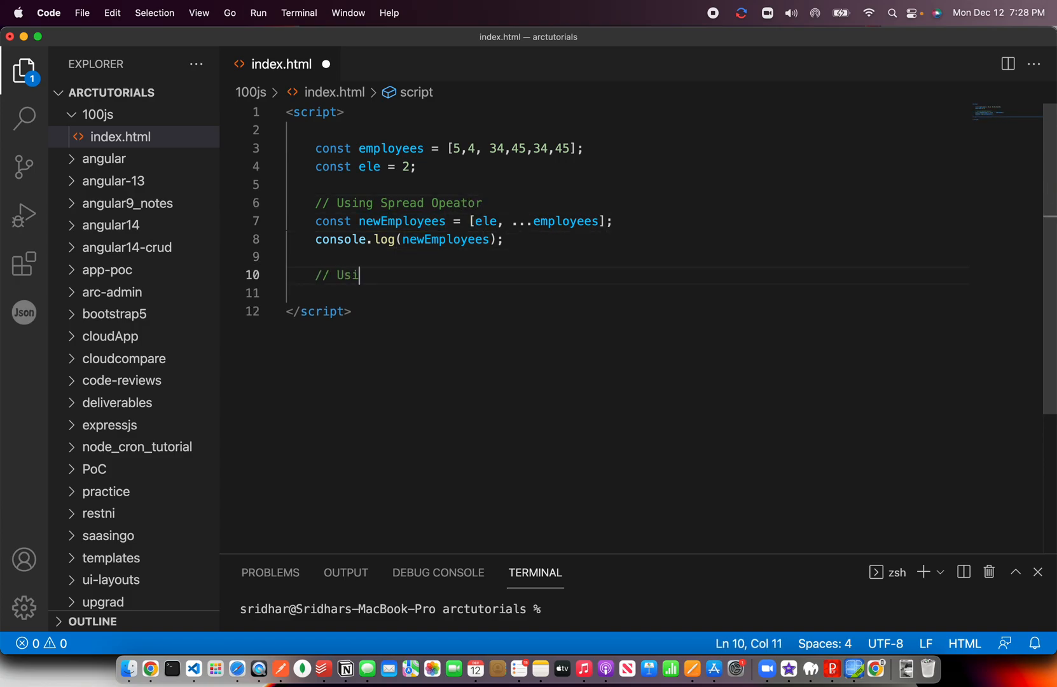
text(ng Array unsh)
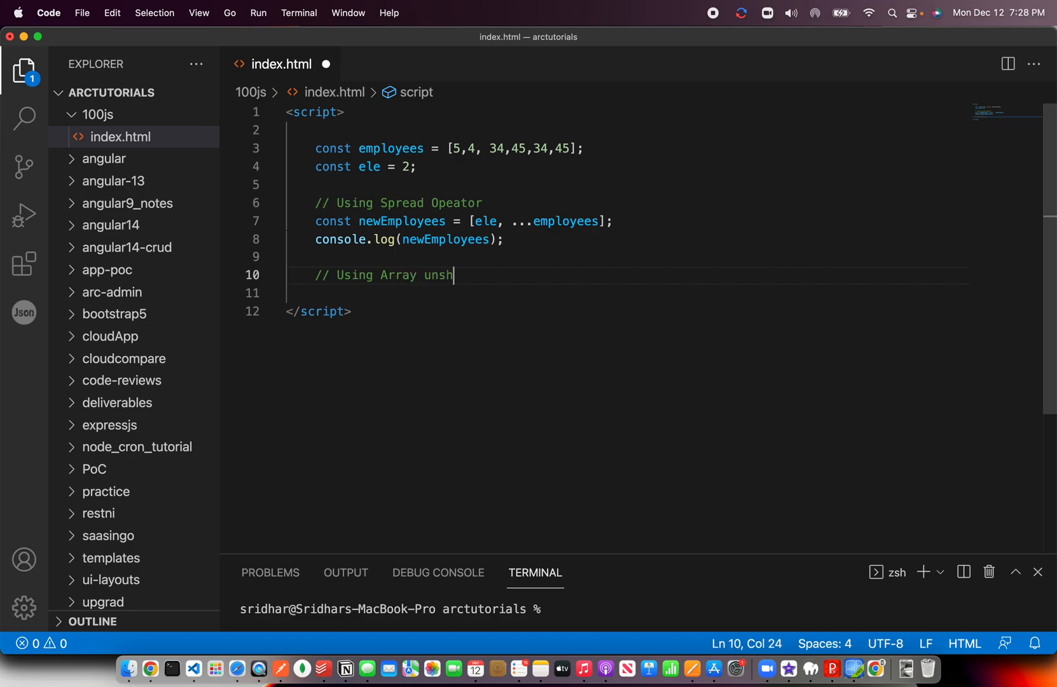
text(ift method)
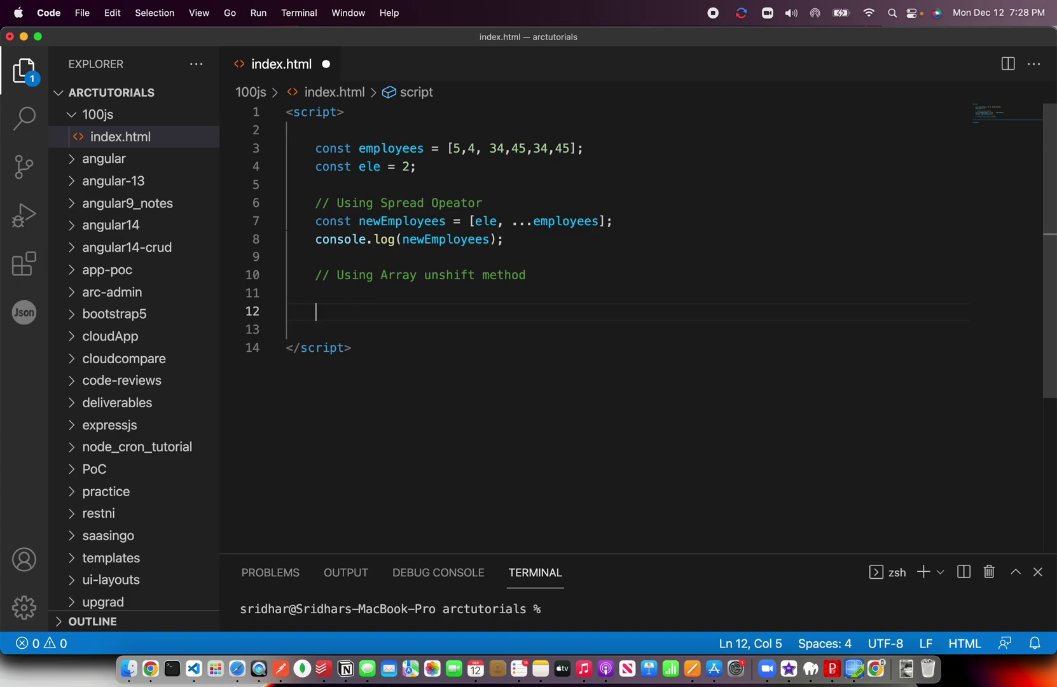
Change the employees declaration from const to let and start a line under the unshift comment
double_click(332, 149)
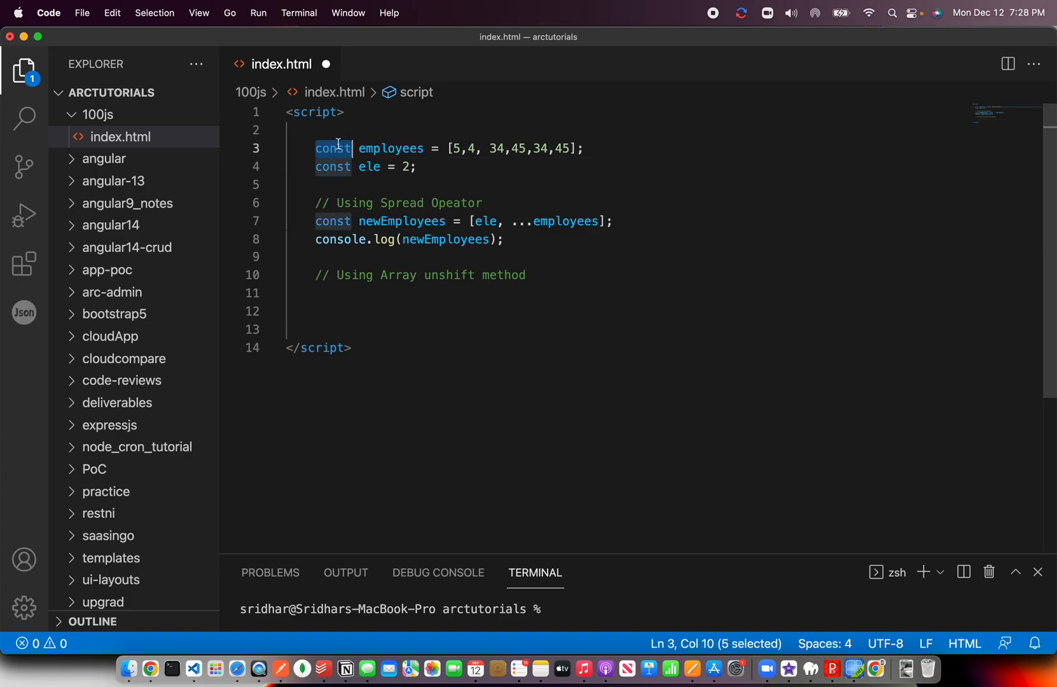
text(let)
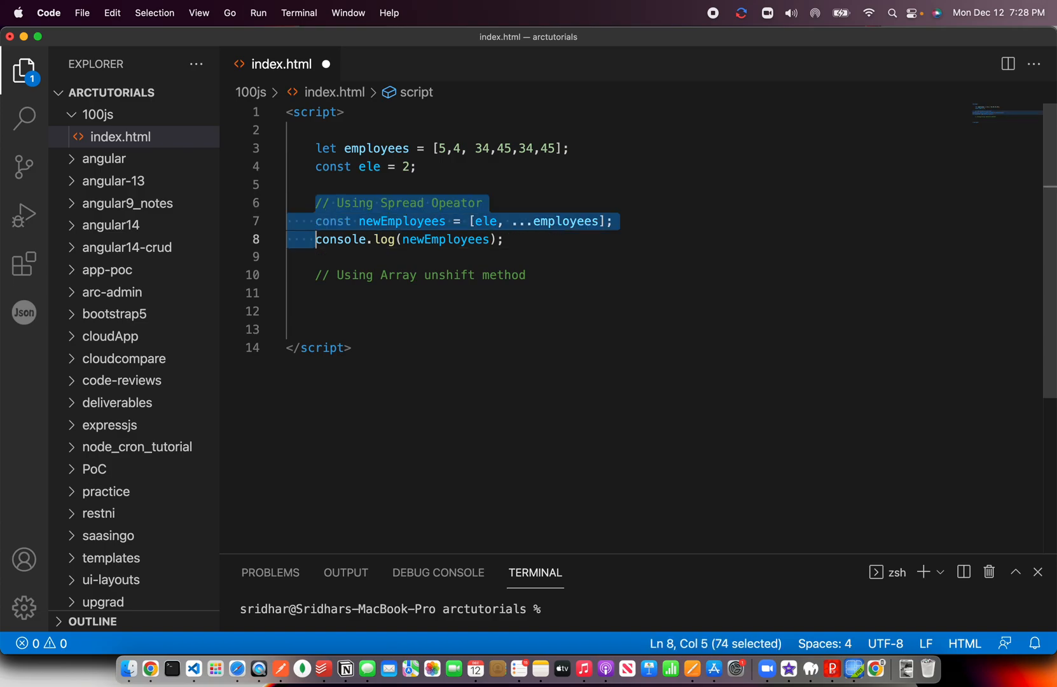
click(547, 241)
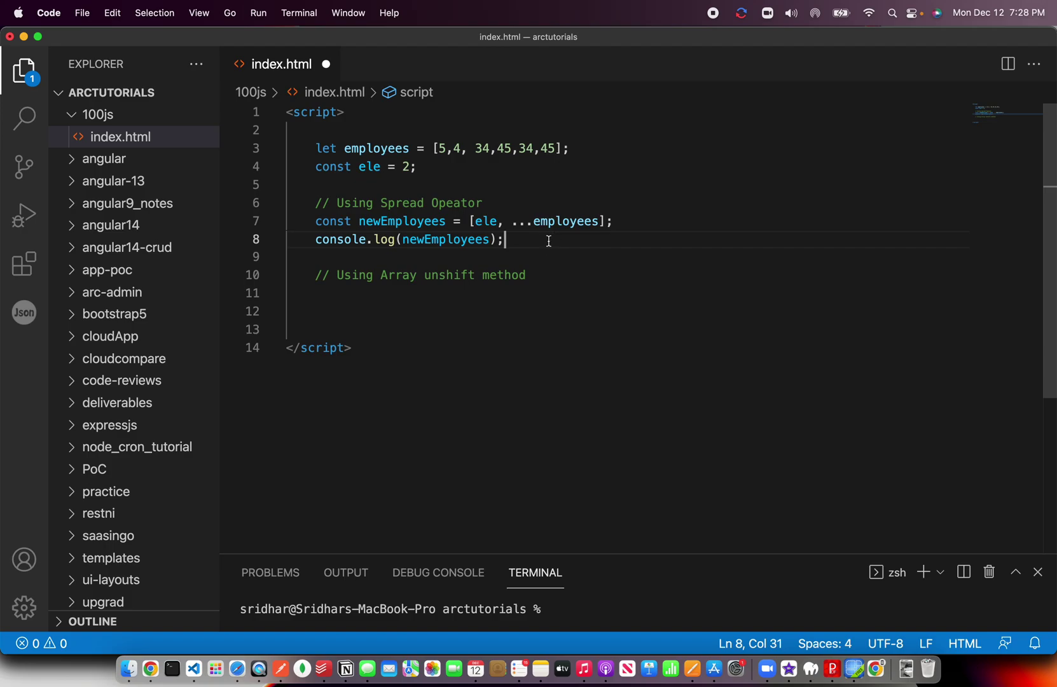
click(303, 292)
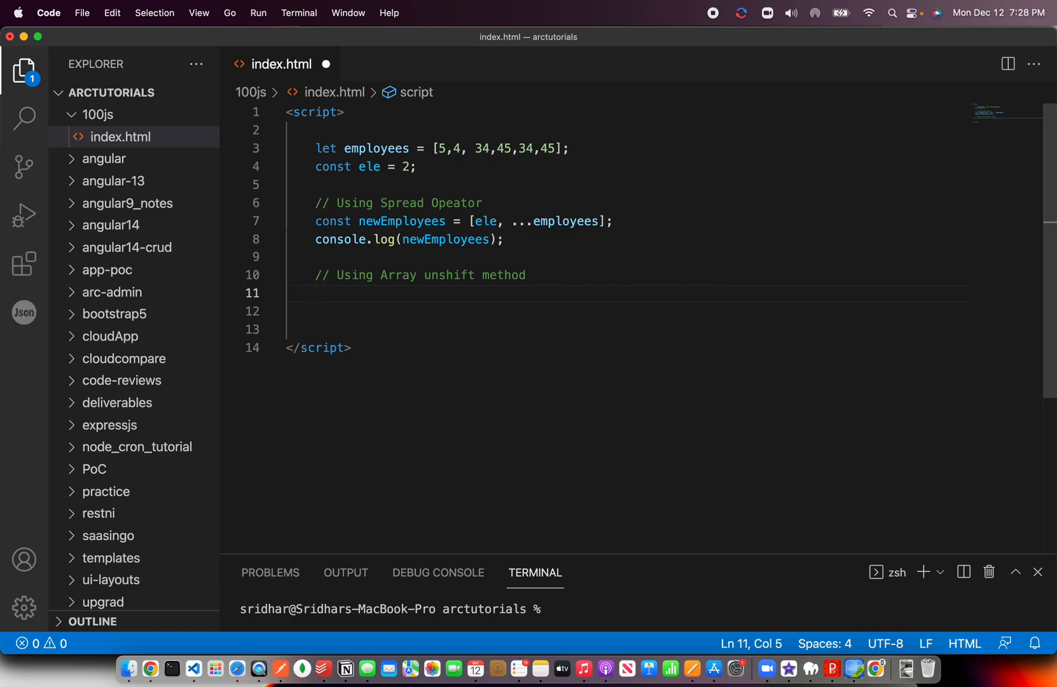
Write employees.unshift(ele); and console.log(employees); then save
text(employees.unshift(ele);)
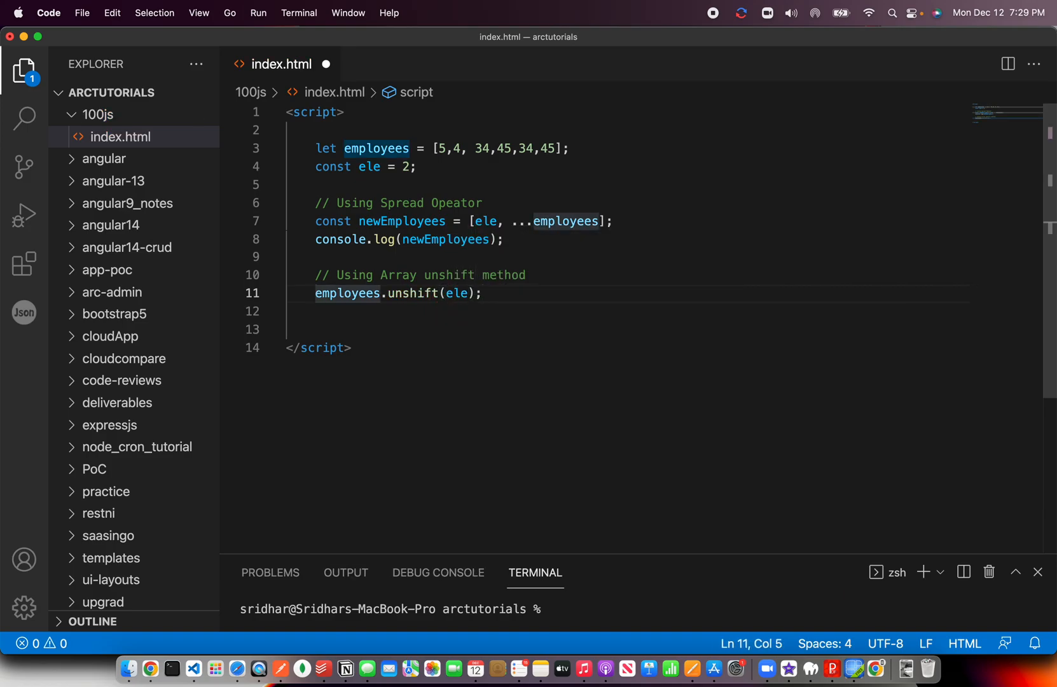
text(console.lo)
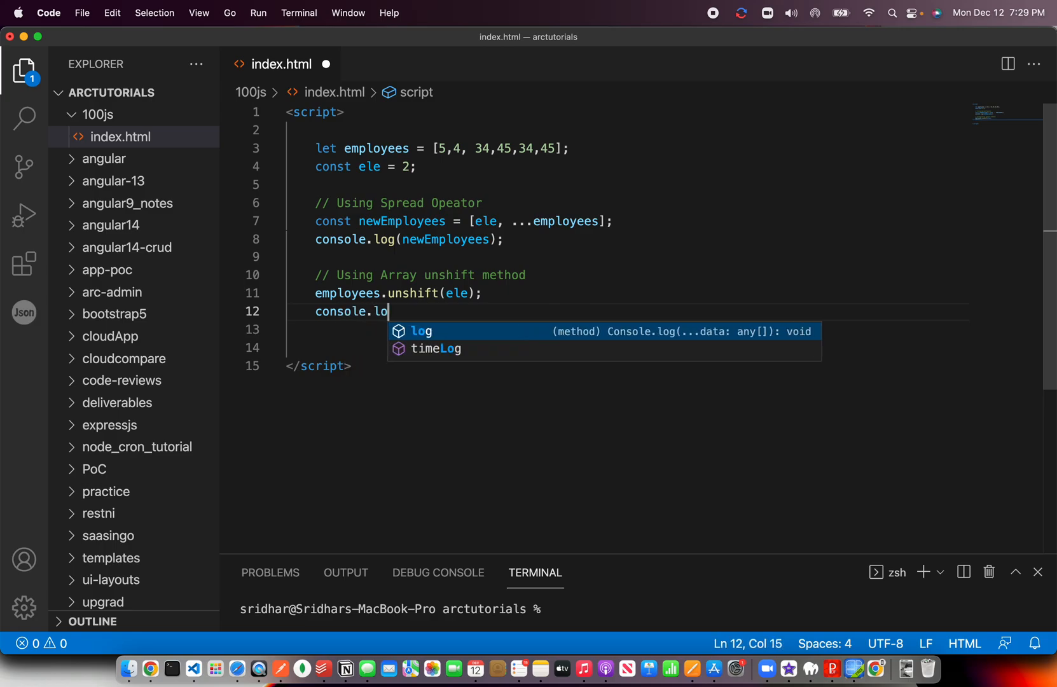
text(g(employees);)
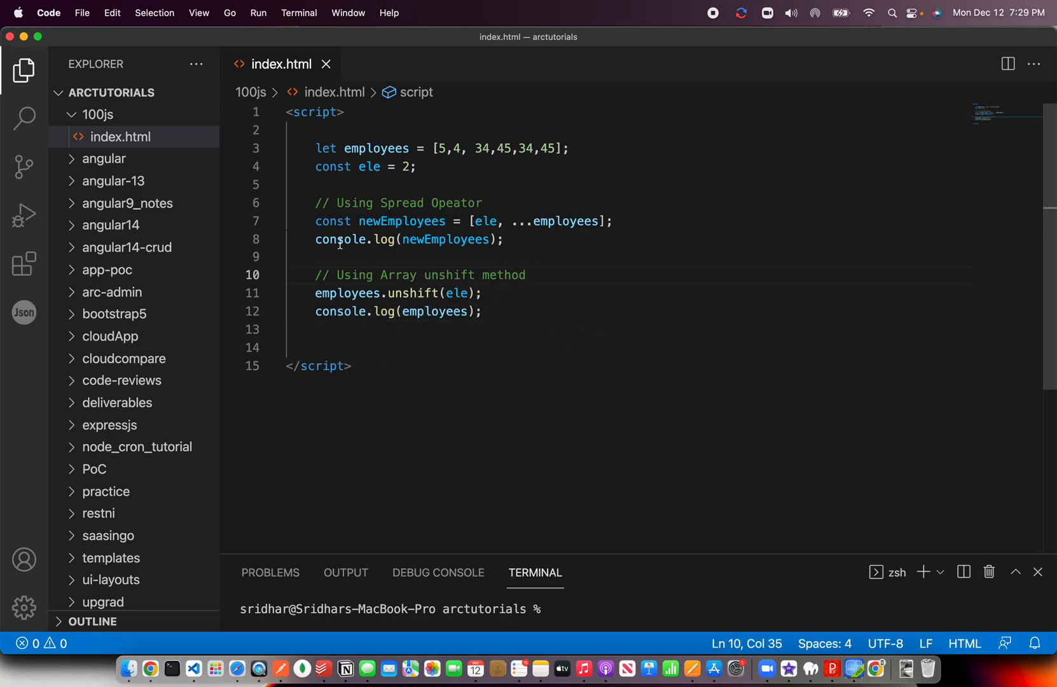
click(315, 240)
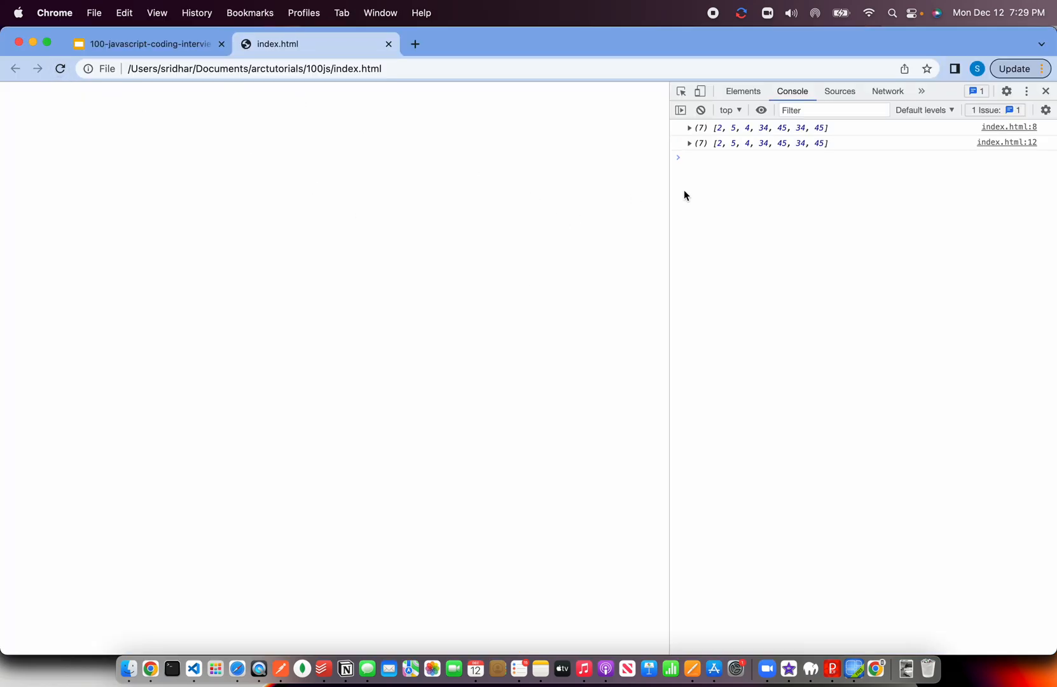
mouse_move(589, 227)
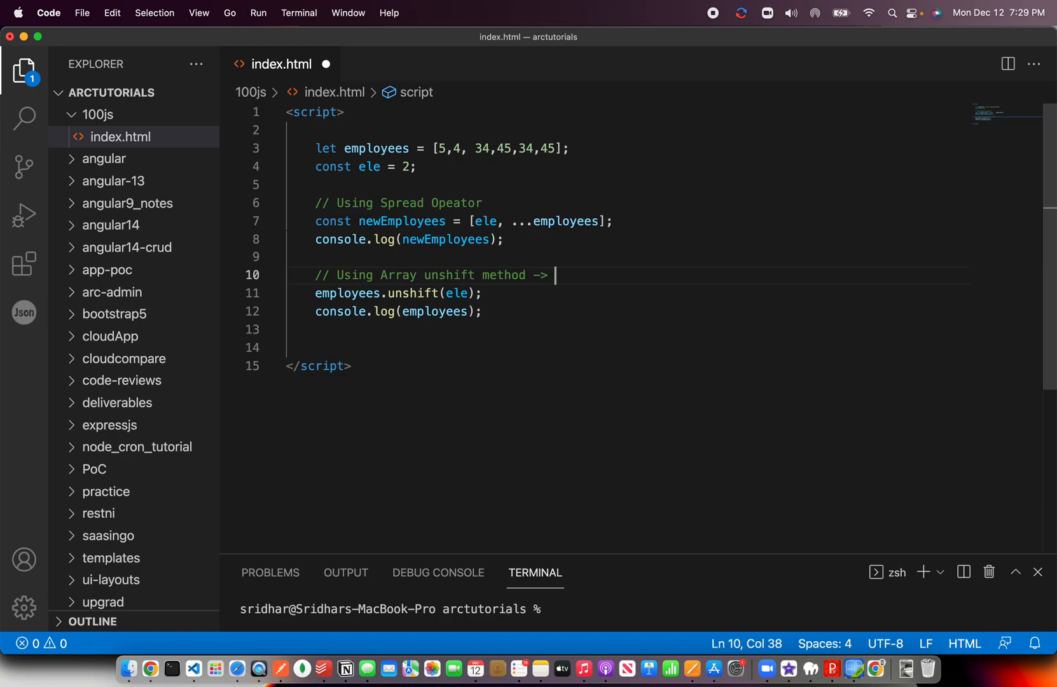
Append '-> I do not recommend' to the unshift comment and save
text(I do not recomm)
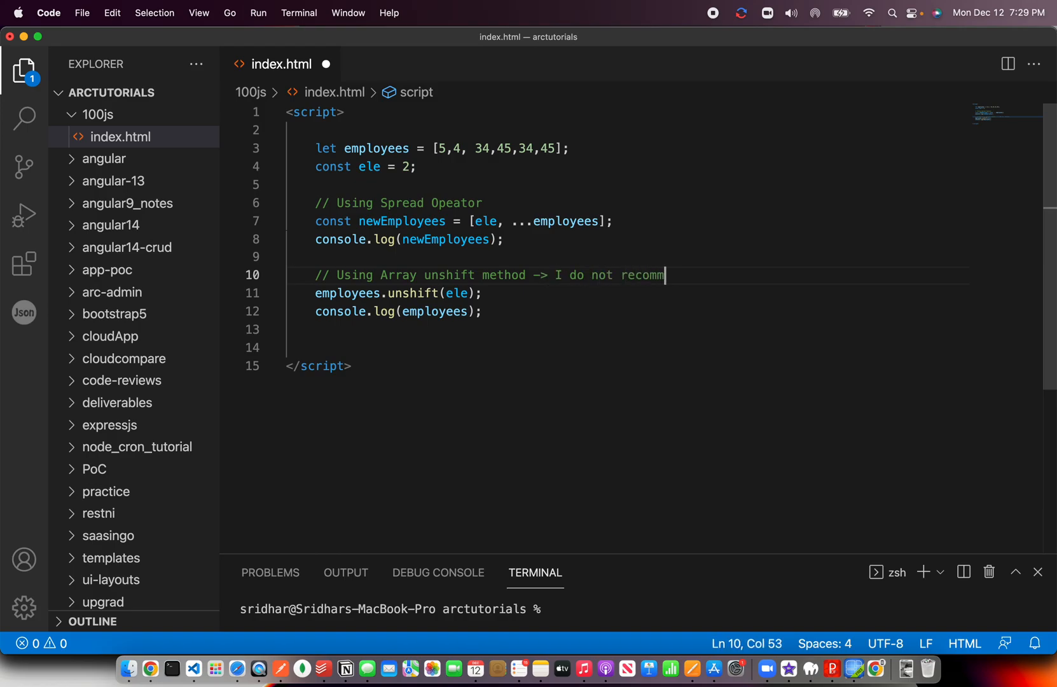
text(end)
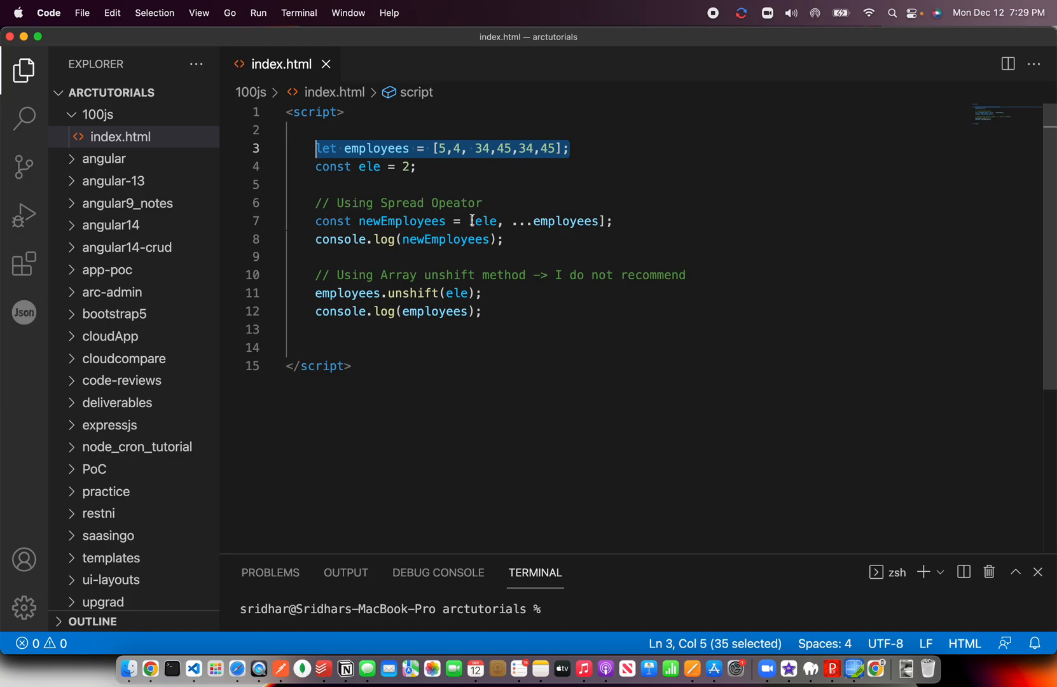
click(481, 311)
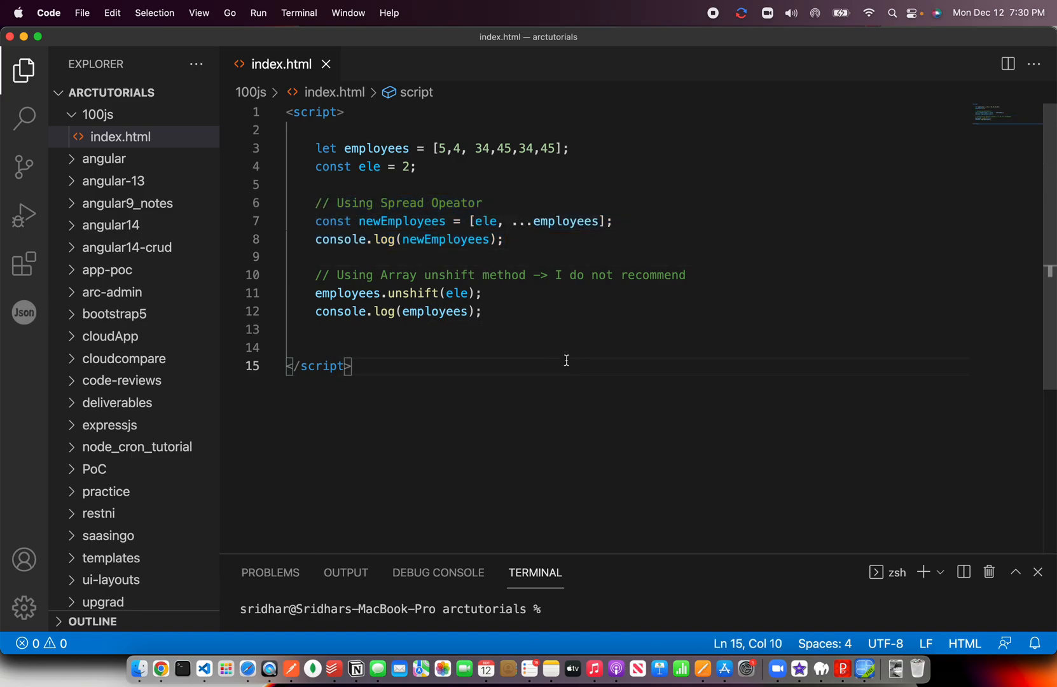
Switch to Chrome and return to the Google Slides presentation
key(Backspace)
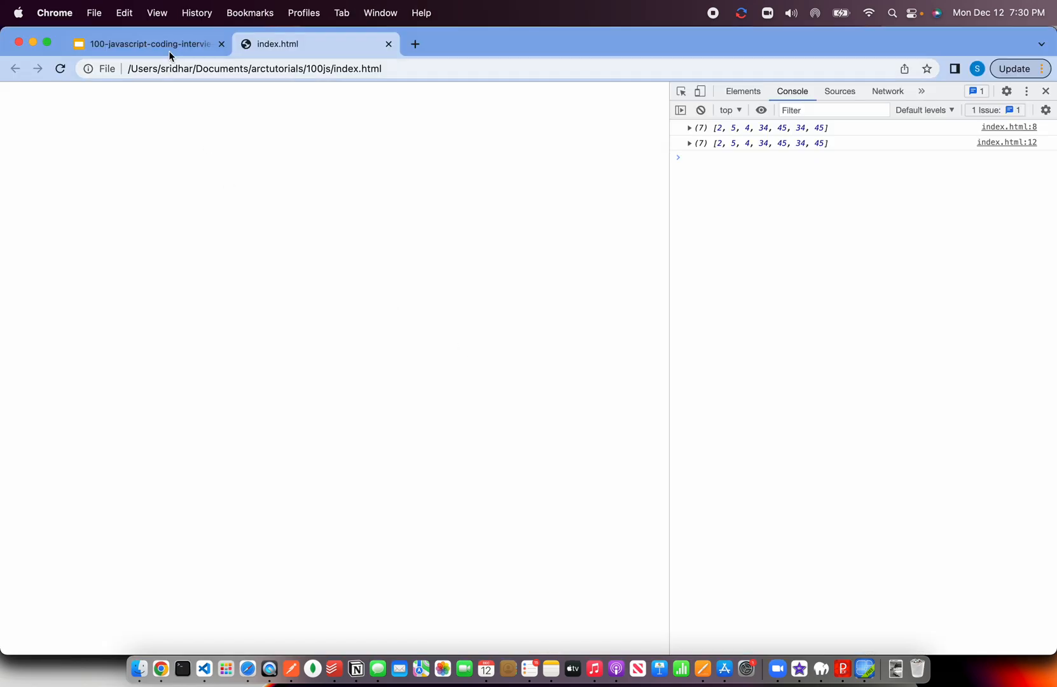
click(149, 44)
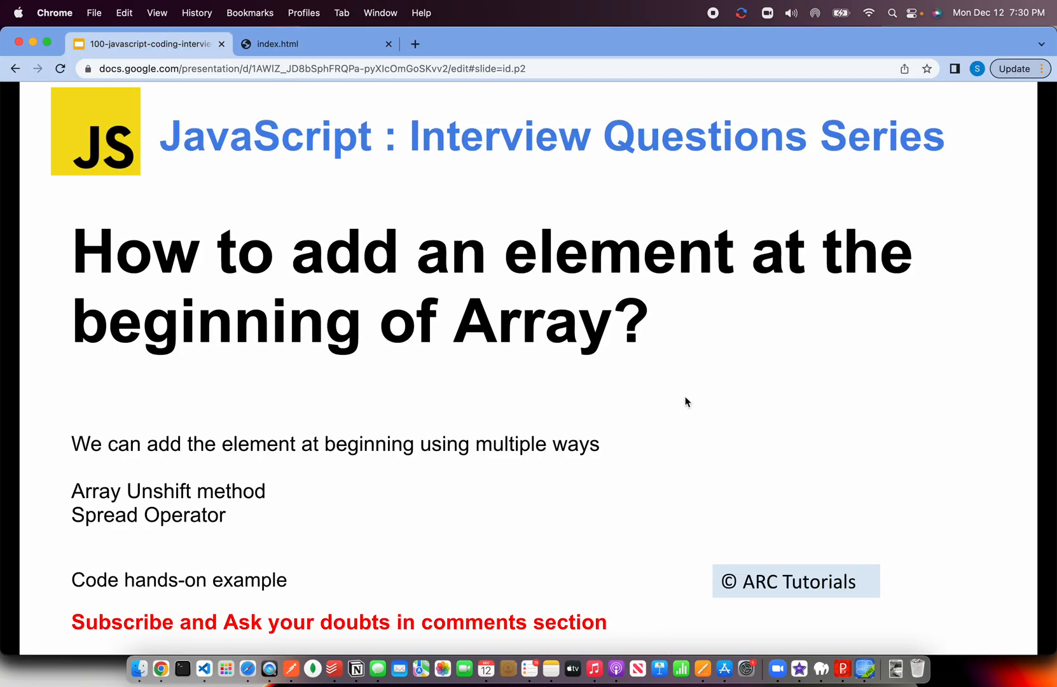